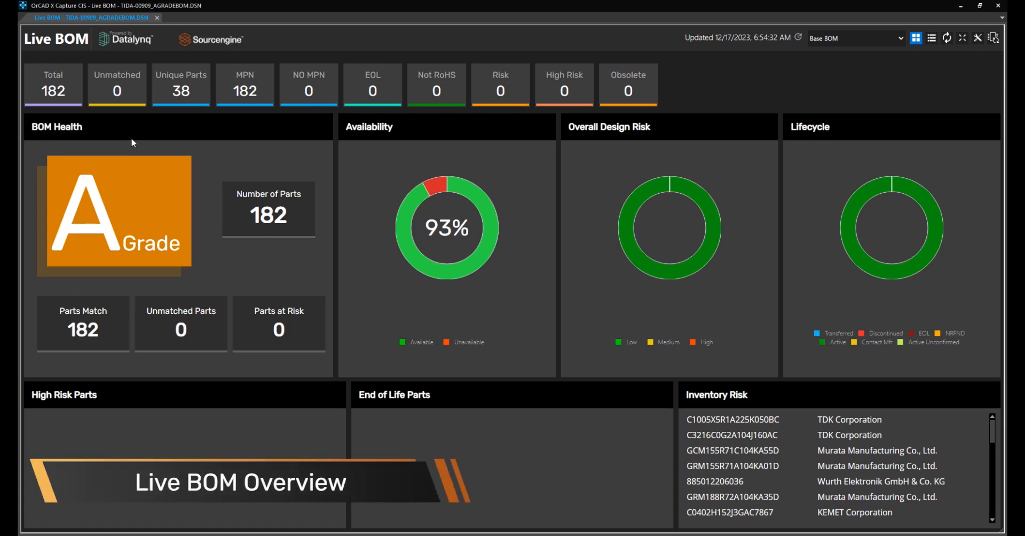
# Step: Open the Total list of 182 parts and review C1's pricing, inventory and alternates
pyautogui.click(180, 84)
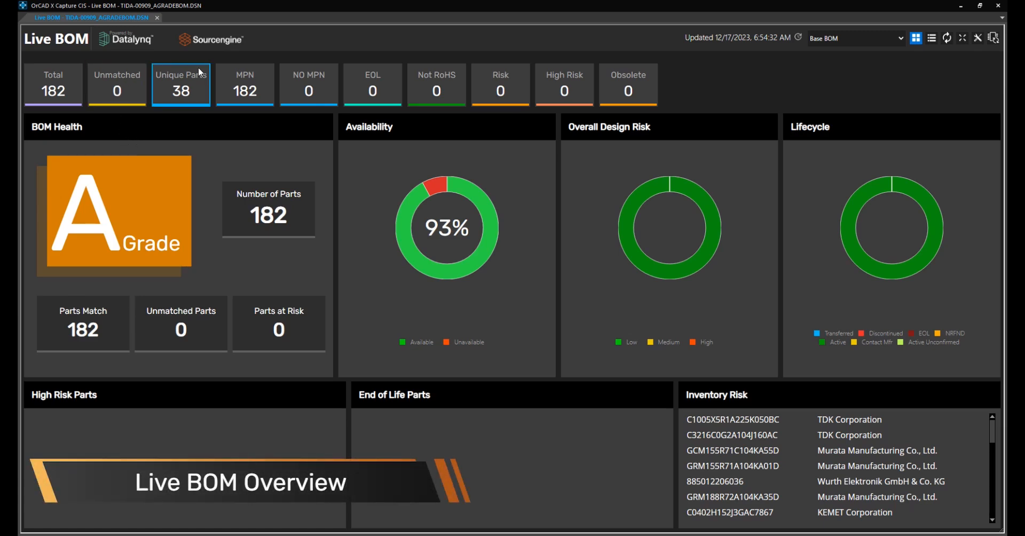
pyautogui.click(52, 85)
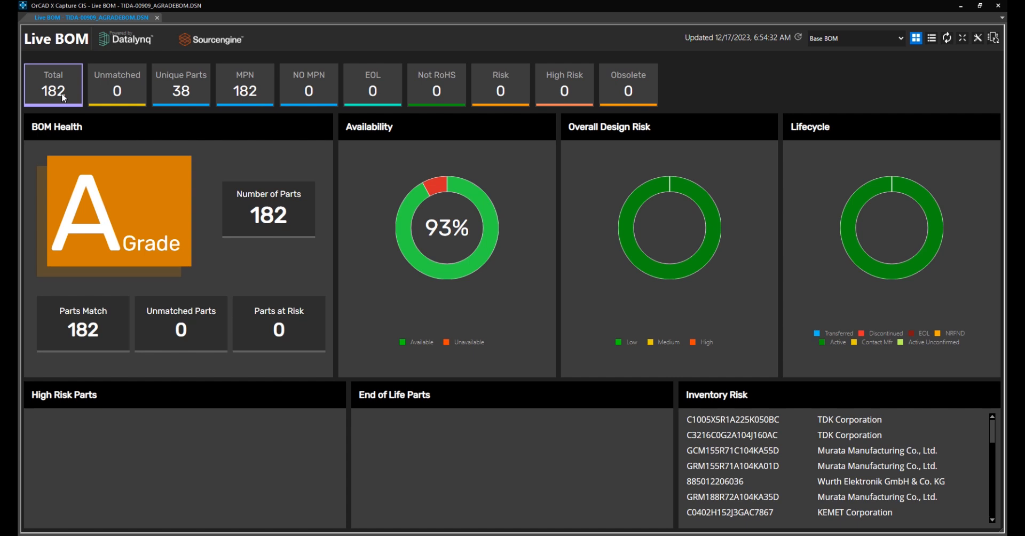
pyautogui.click(931, 38)
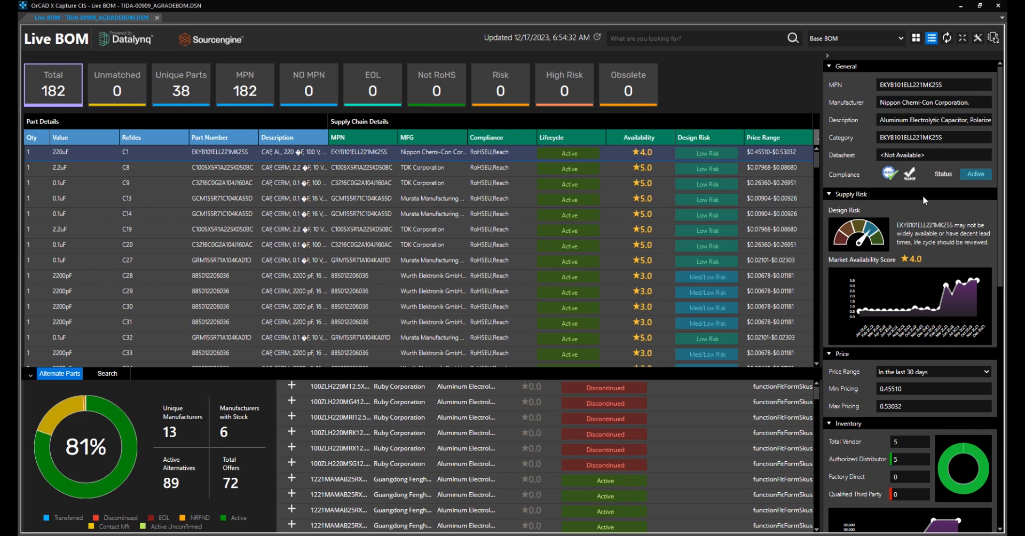
pyautogui.scroll(-3)
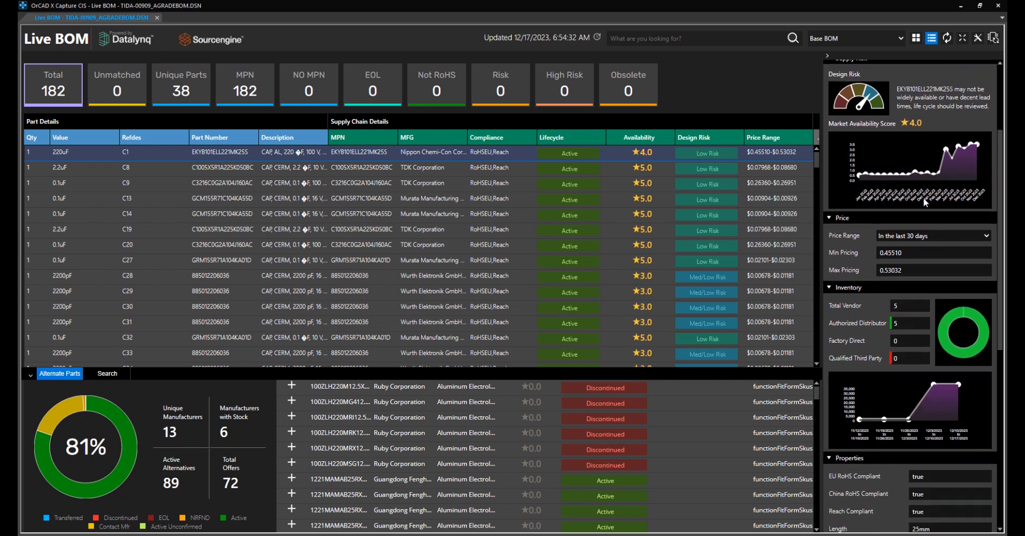
pyautogui.scroll(-3)
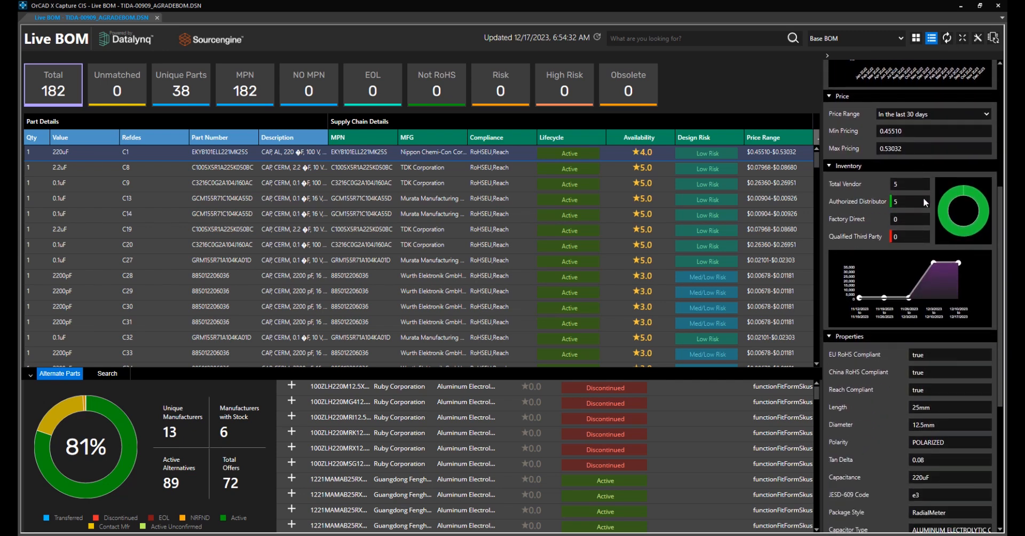
pyautogui.scroll(-3)
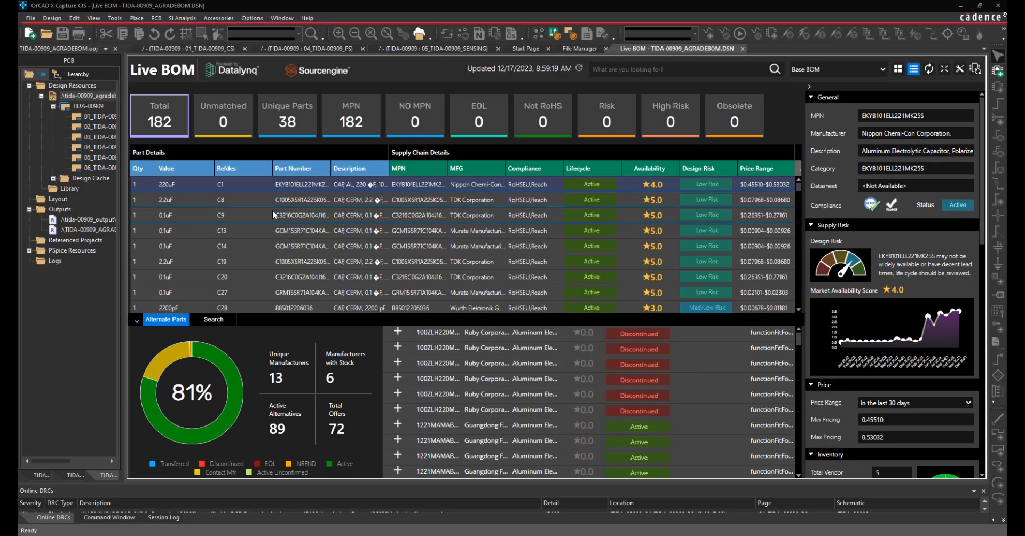
# Step: Scroll the parts list and select Schottky diode D1 to load its details
pyautogui.scroll(-3)
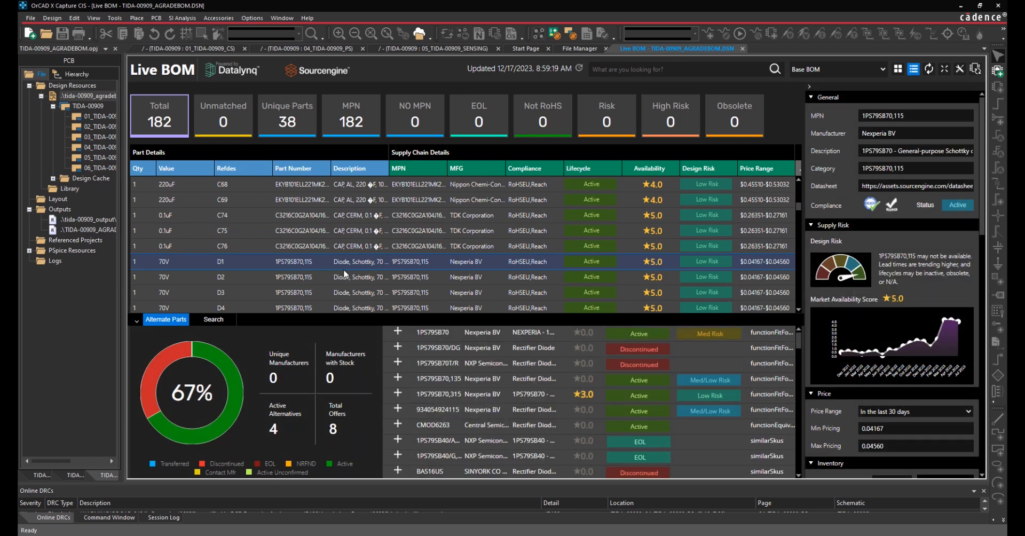
pyautogui.scroll(-3)
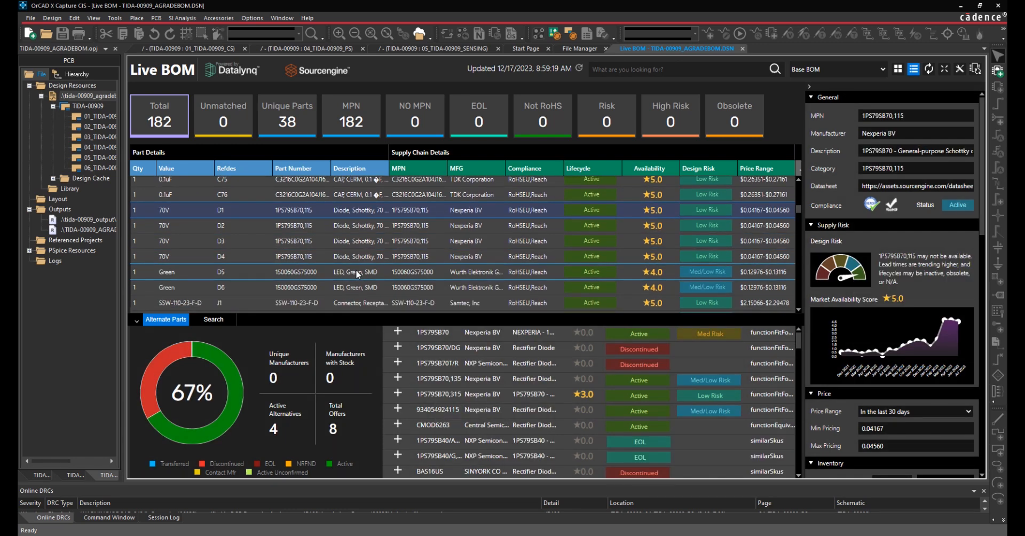
pyautogui.click(897, 70)
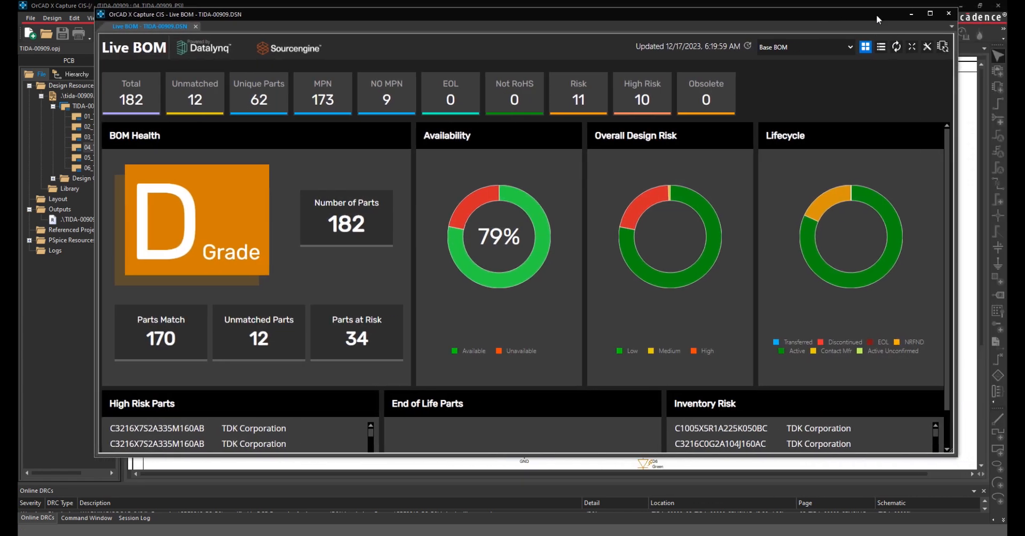
# Step: Maximize the TIDA-00909 Live BOM window to show the full D-grade dashboard
pyautogui.click(931, 13)
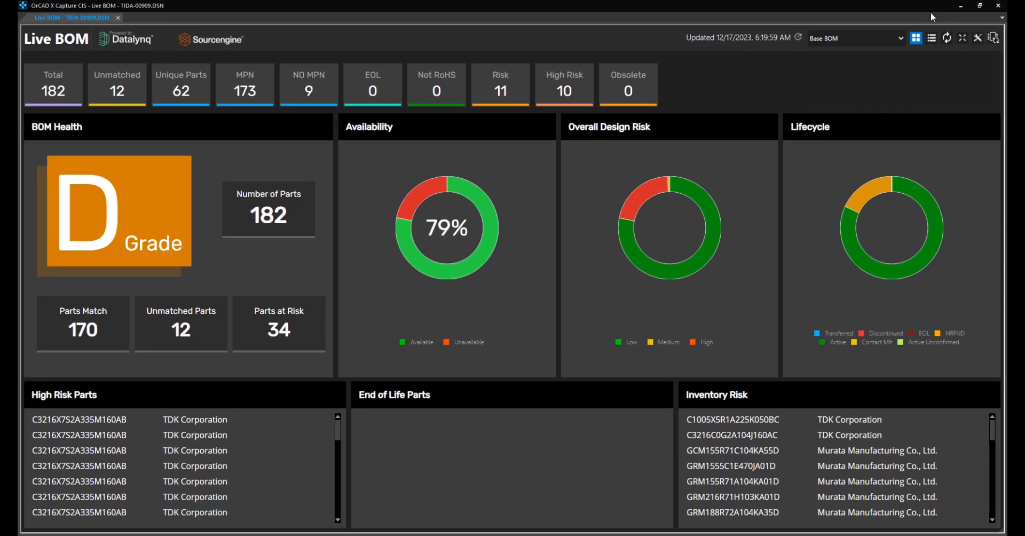
pyautogui.moveTo(425, 154)
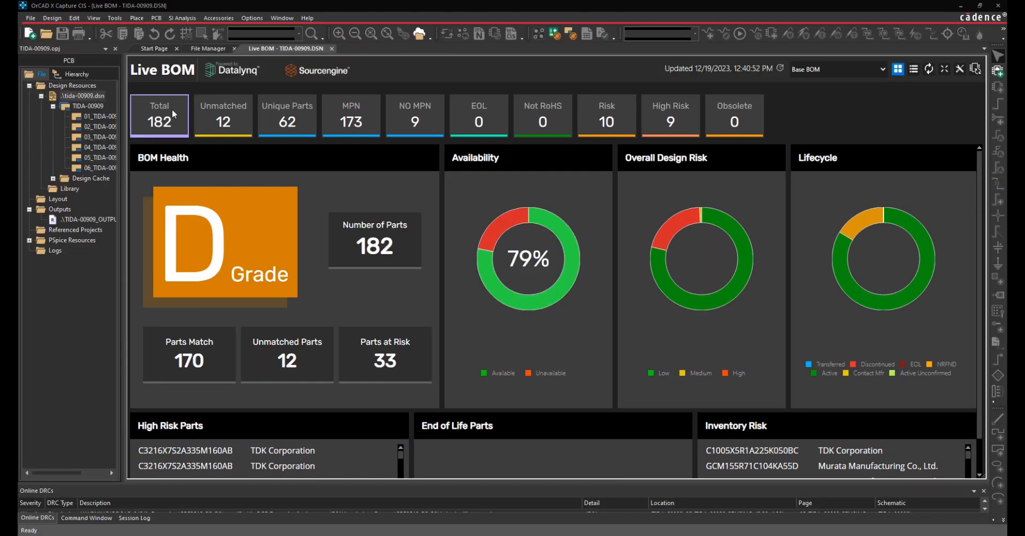
# Step: List all parts, filter to Unmatched, then to the 9 High Risk parts
pyautogui.click(912, 70)
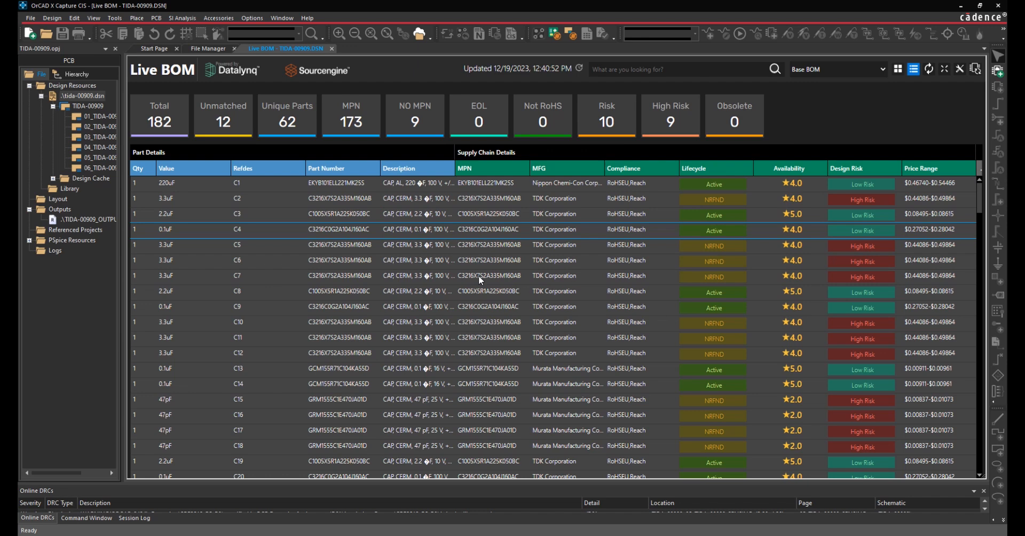
pyautogui.scroll(-3)
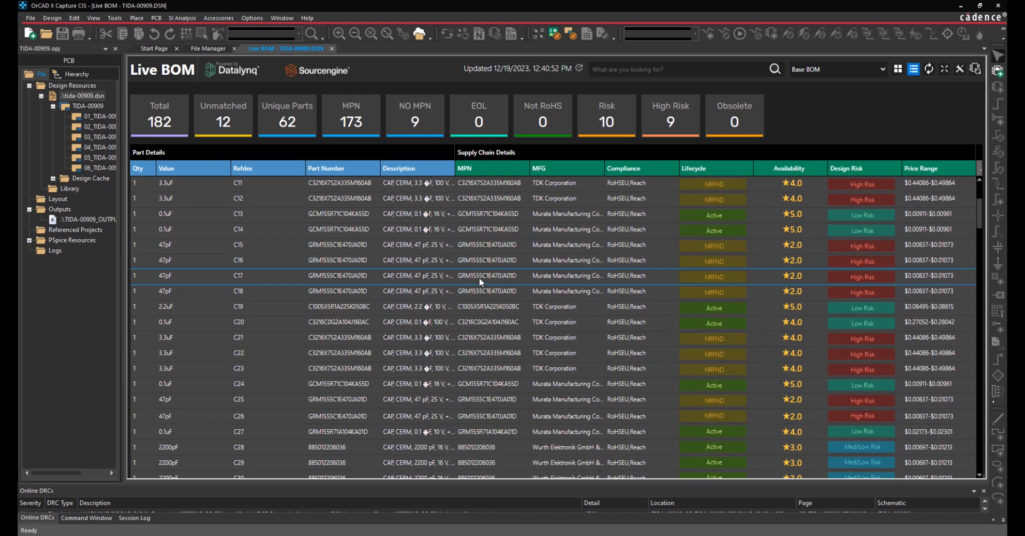
pyautogui.scroll(-3)
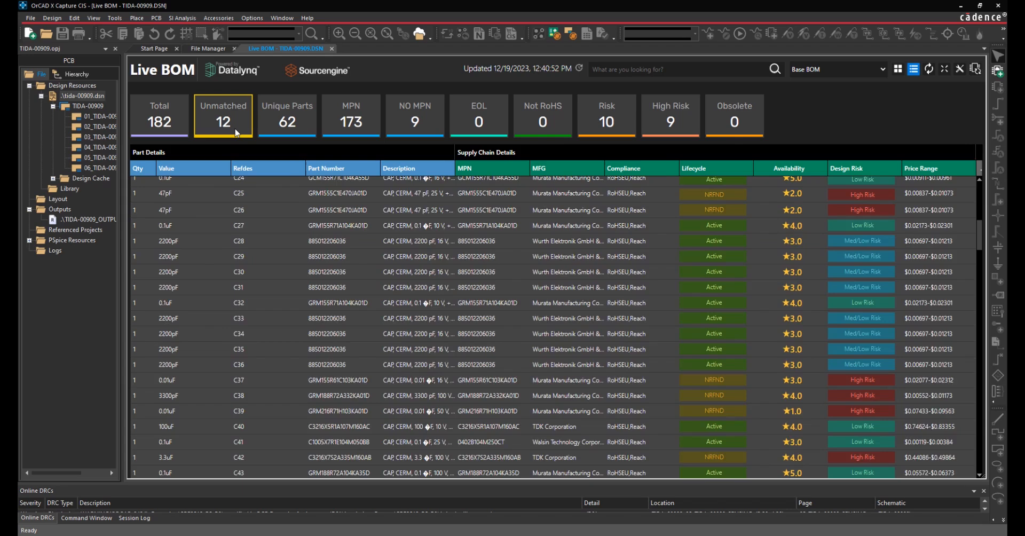
pyautogui.click(224, 116)
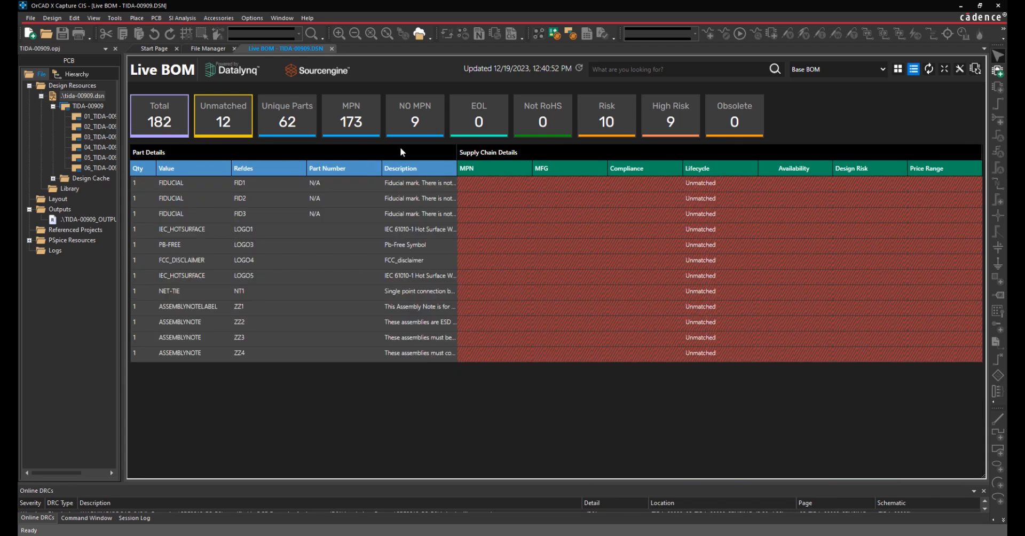
pyautogui.click(670, 116)
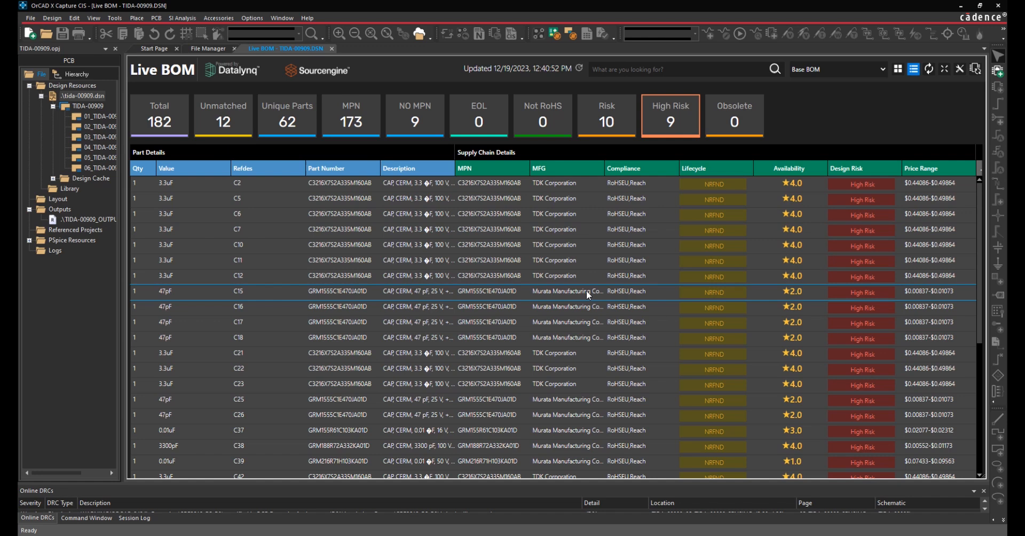
# Step: Select Murata 100uF capacitor C49 to view its supply risk and alternates
pyautogui.scroll(-3)
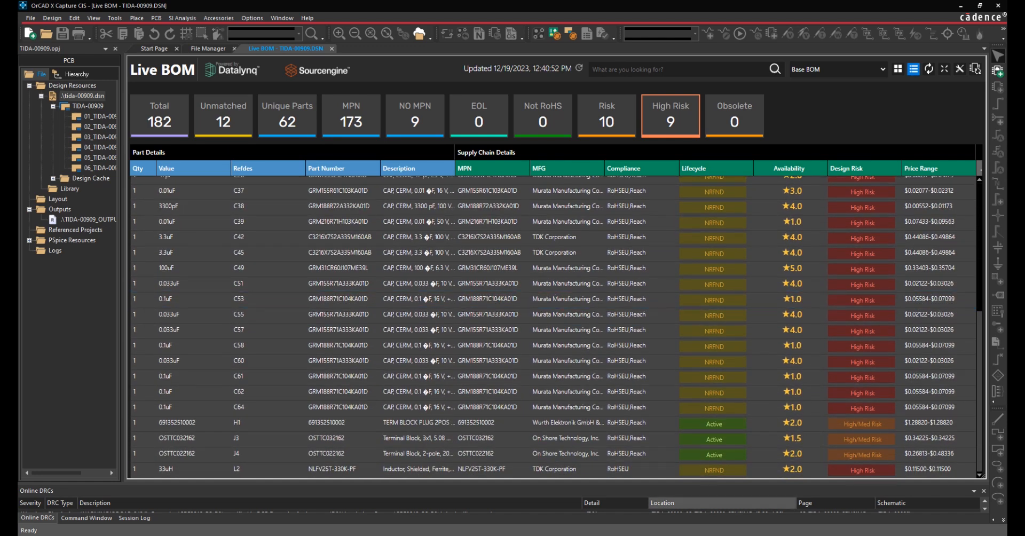
pyautogui.click(193, 191)
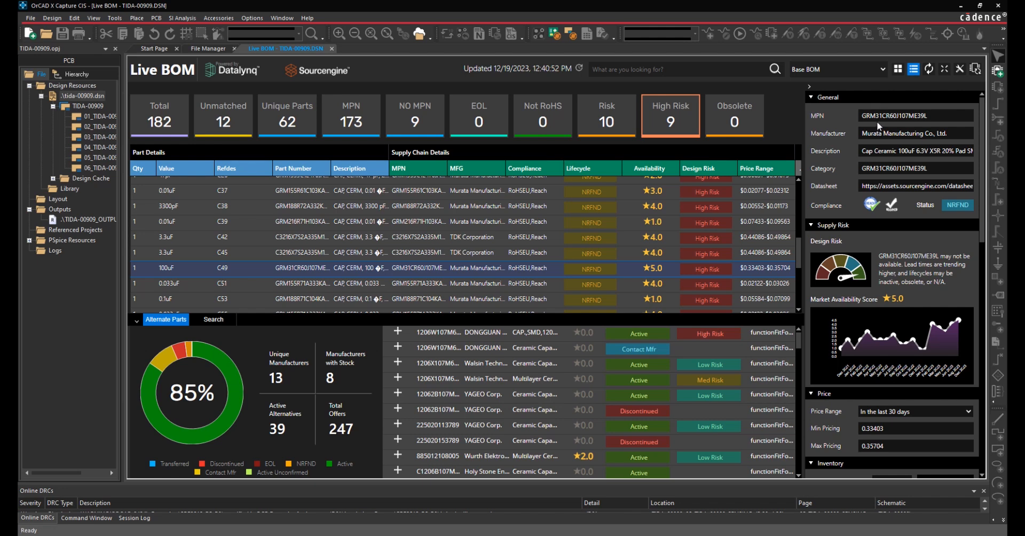
pyautogui.moveTo(917, 165)
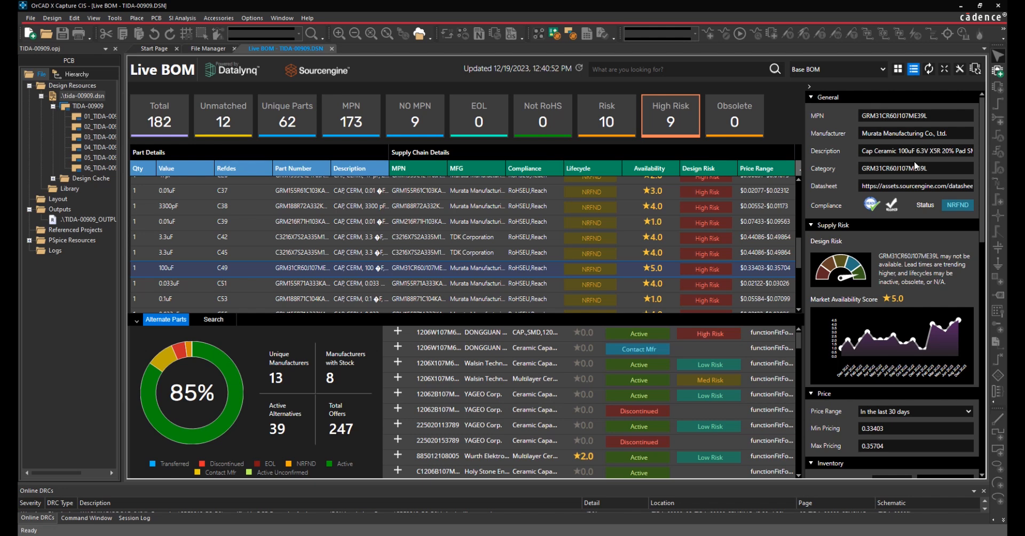
pyautogui.moveTo(897, 192)
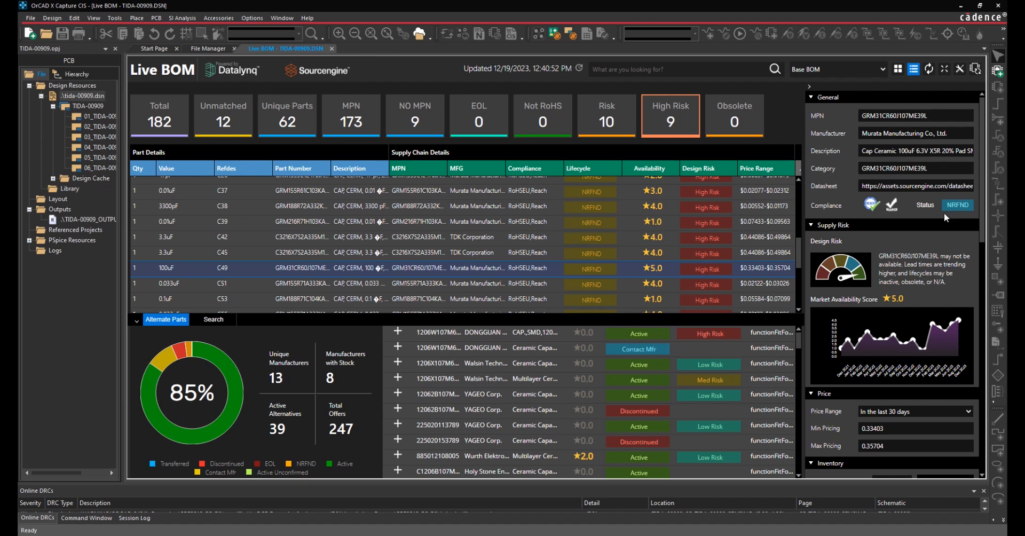
pyautogui.scroll(-3)
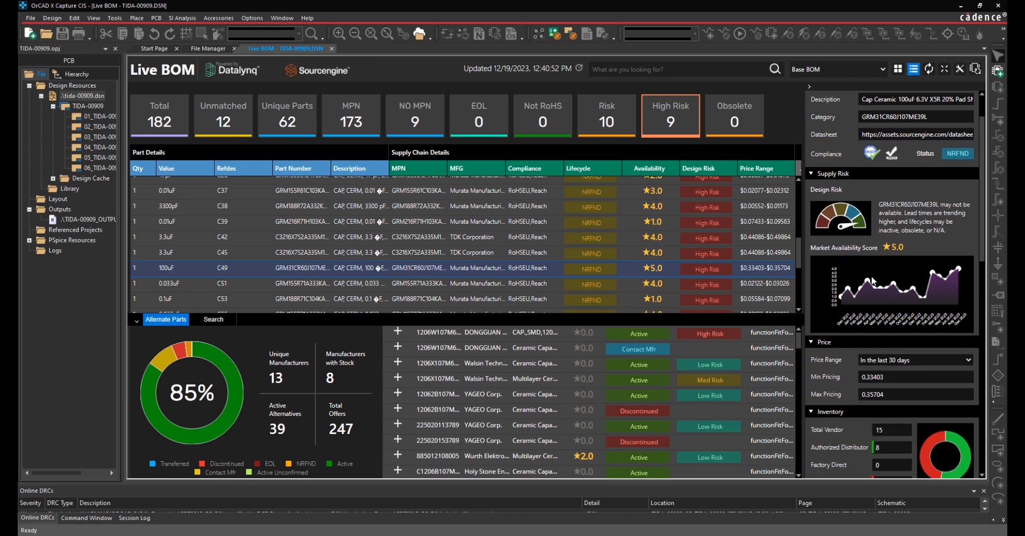
pyautogui.scroll(-3)
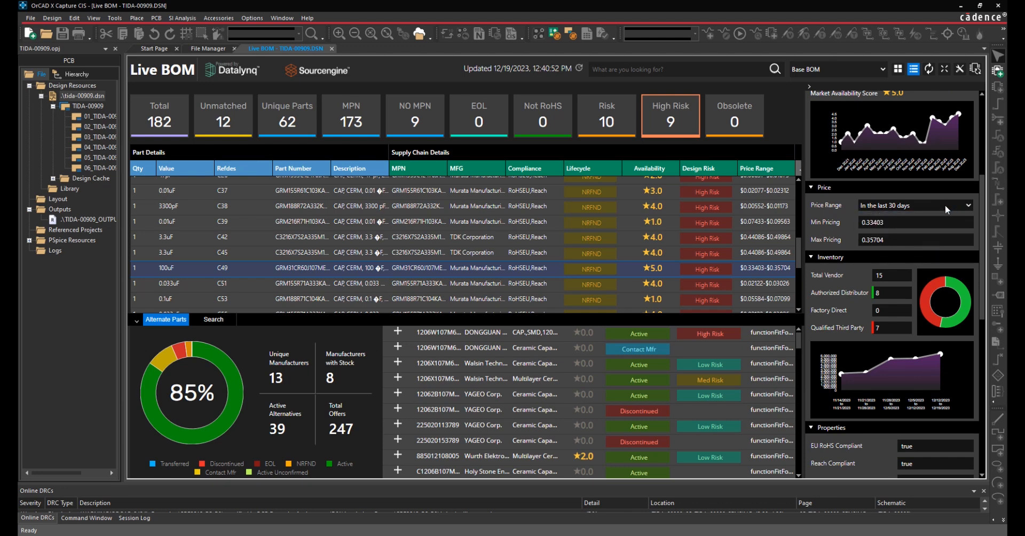
pyautogui.scroll(-3)
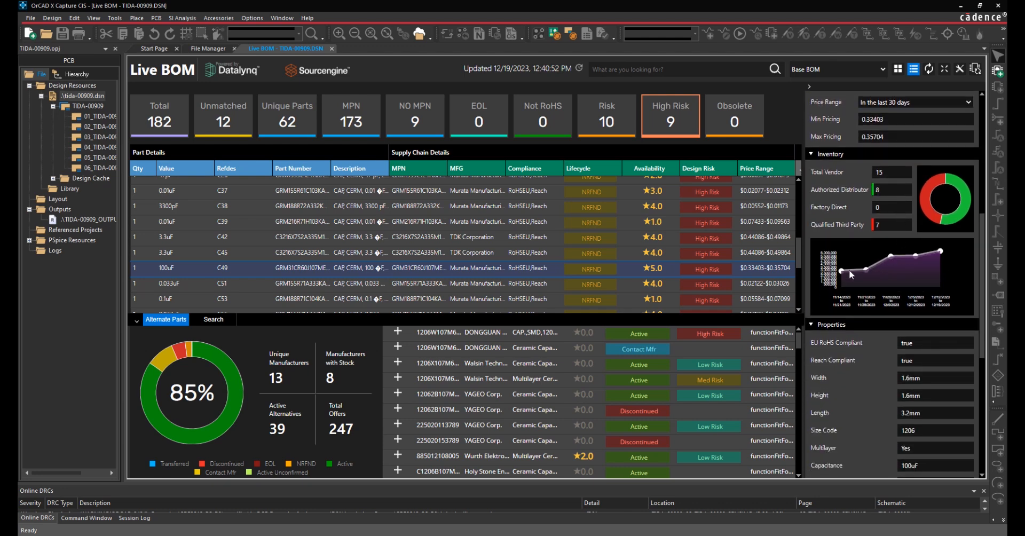
pyautogui.scroll(-3)
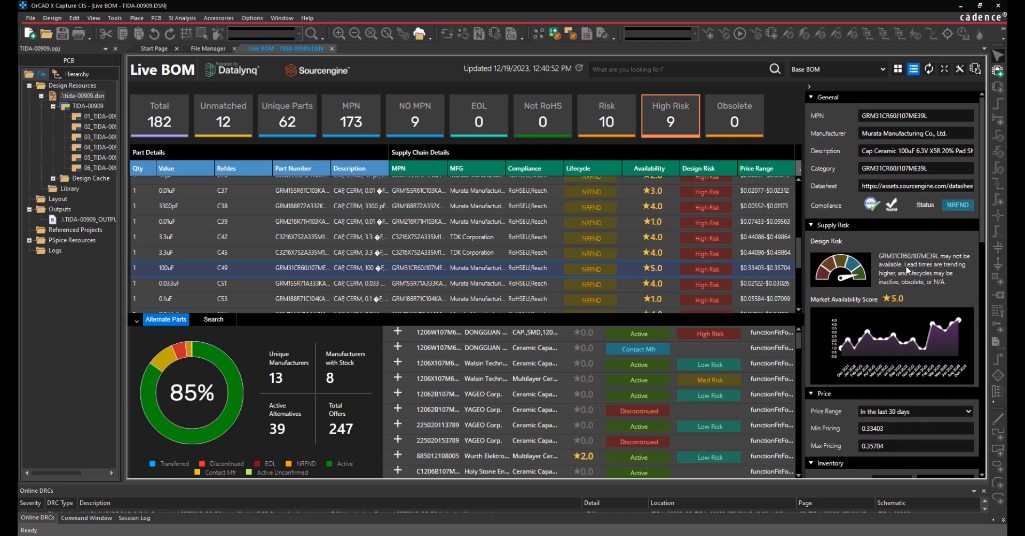
pyautogui.moveTo(897, 166)
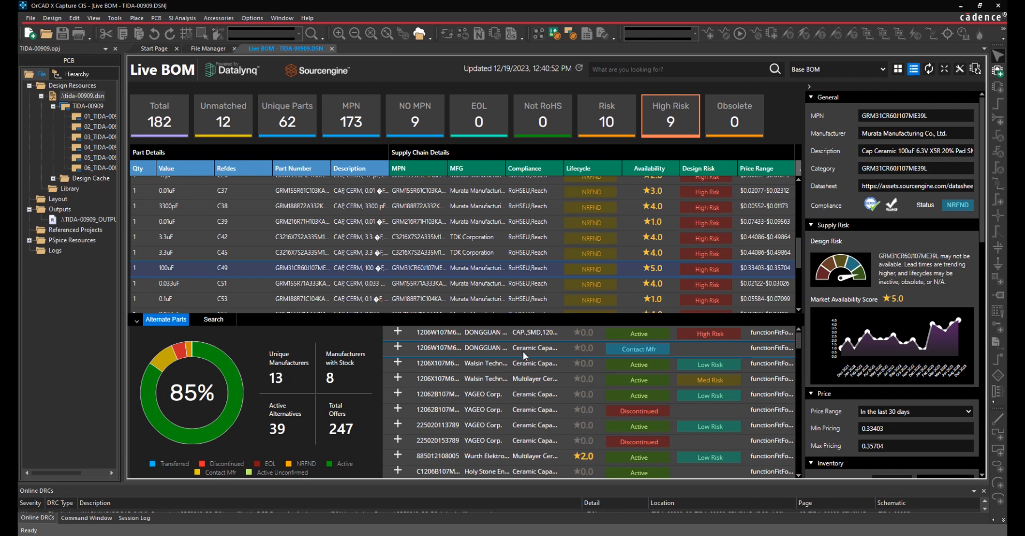
pyautogui.scroll(-3)
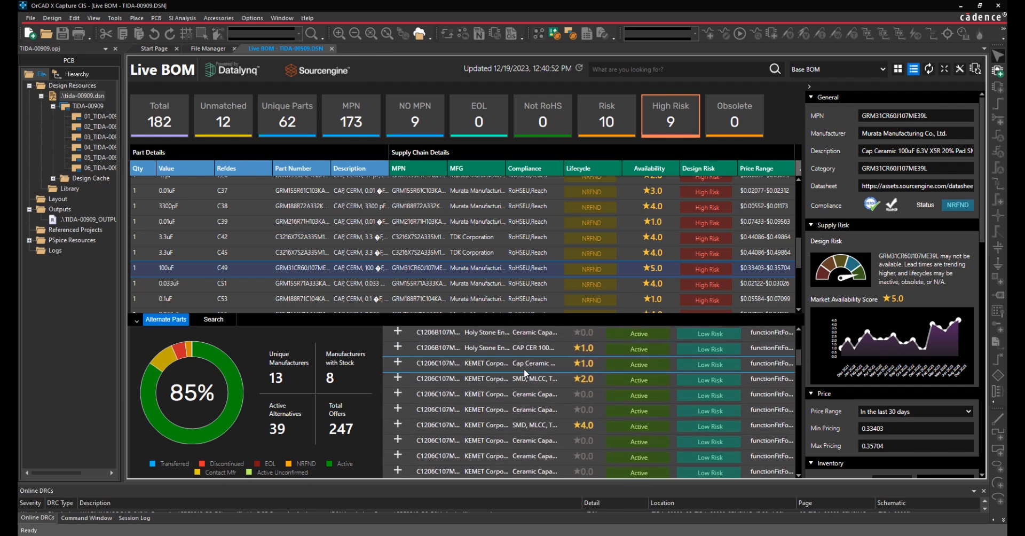